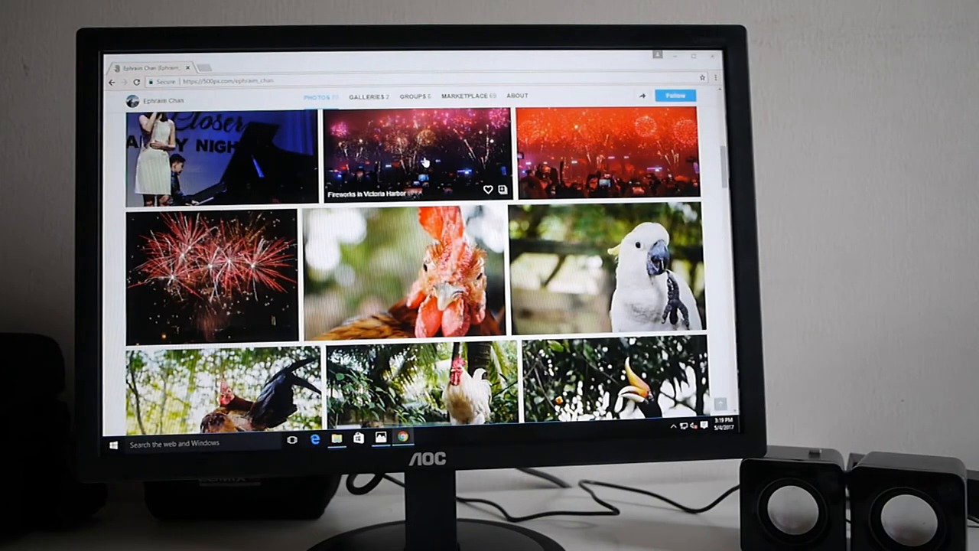
Open the 'Fireworks in Victoria Harbor' photo from the portfolio grid.
left_click(417, 153)
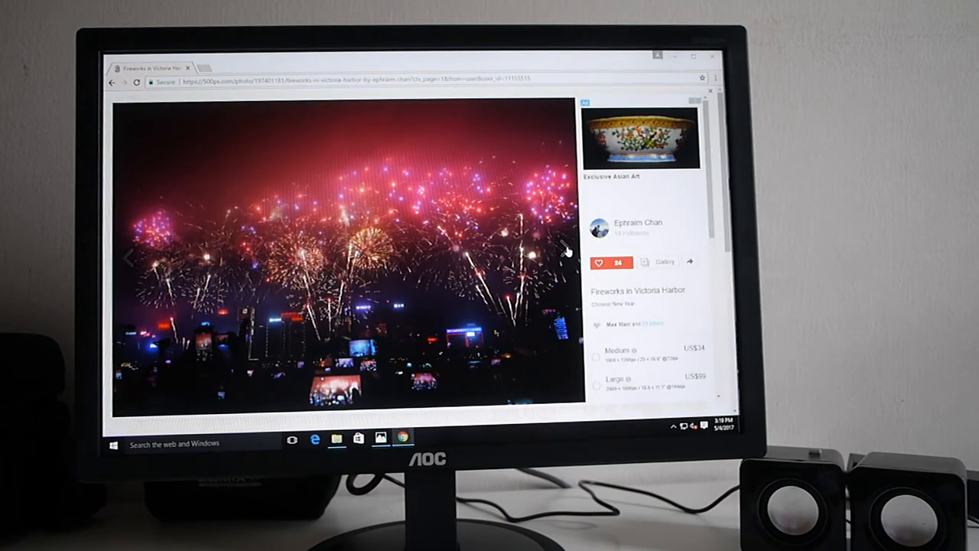
Advance through the Fireworks, Rooster, Birds and Fan Dance photos to Umbrellas.
left_click(562, 257)
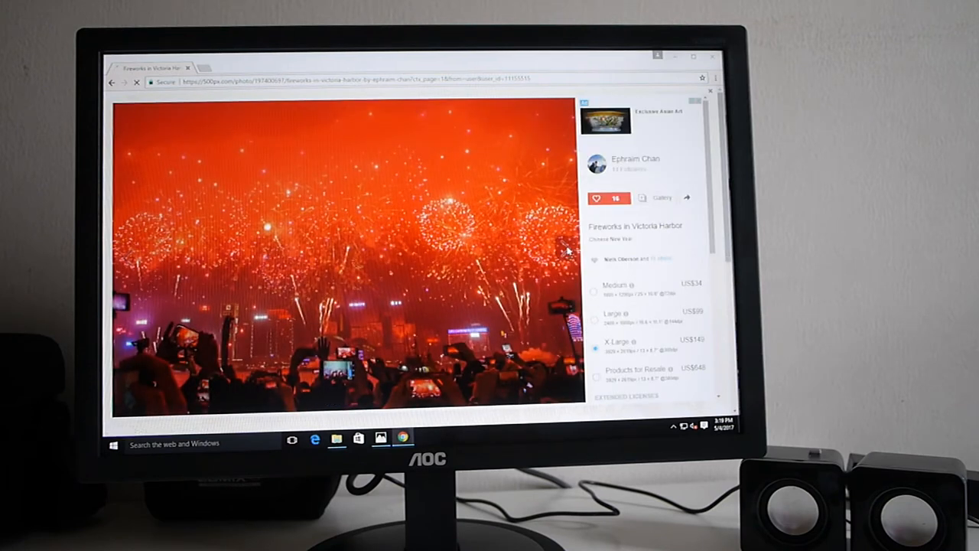
left_click(566, 250)
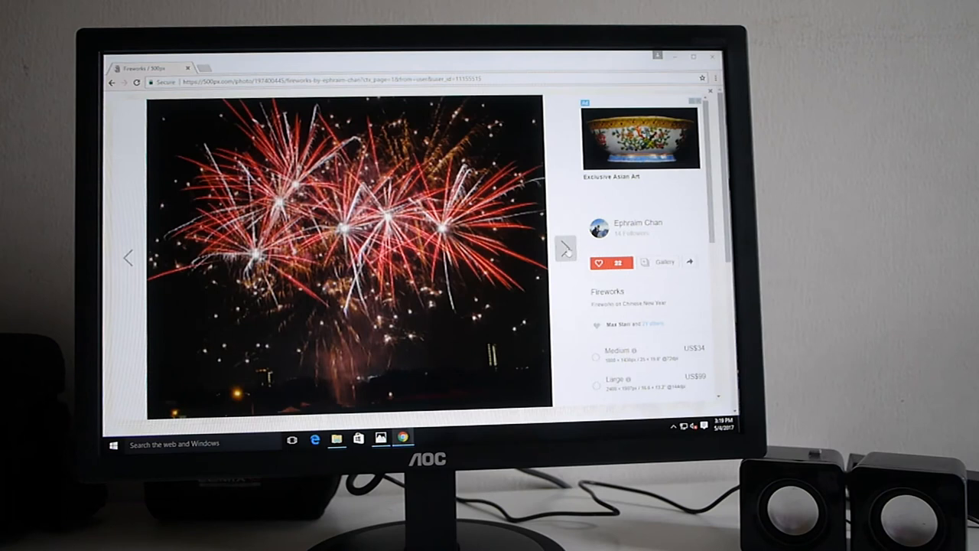
left_click(565, 250)
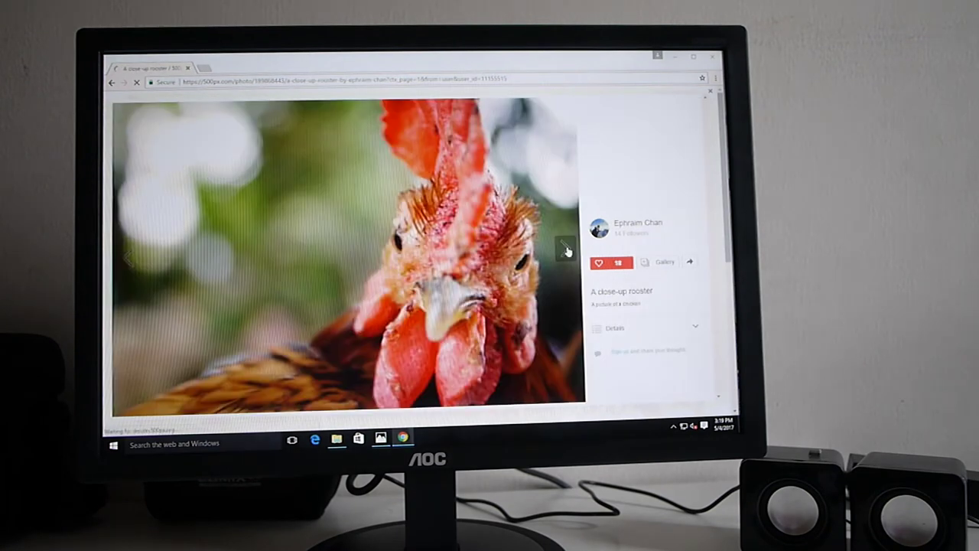
left_click(566, 251)
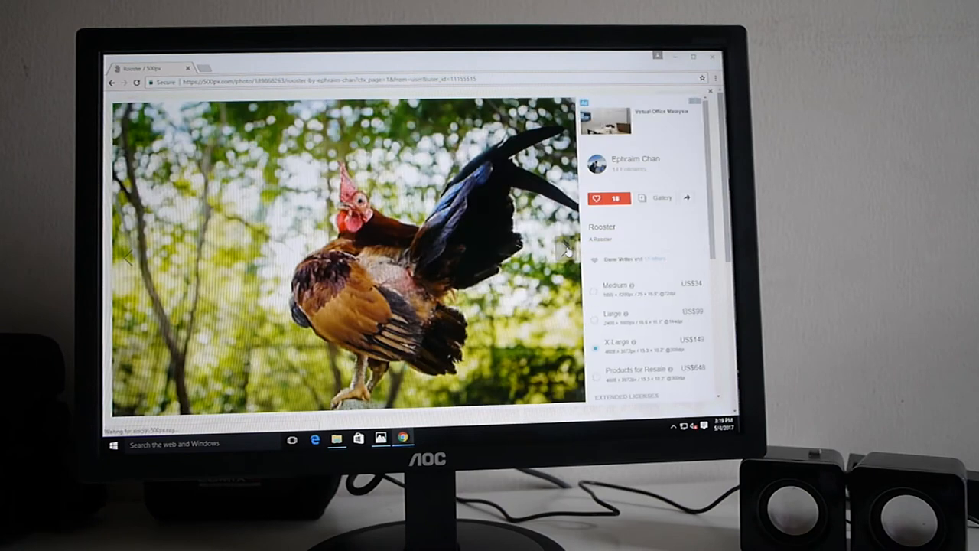
left_click(562, 257)
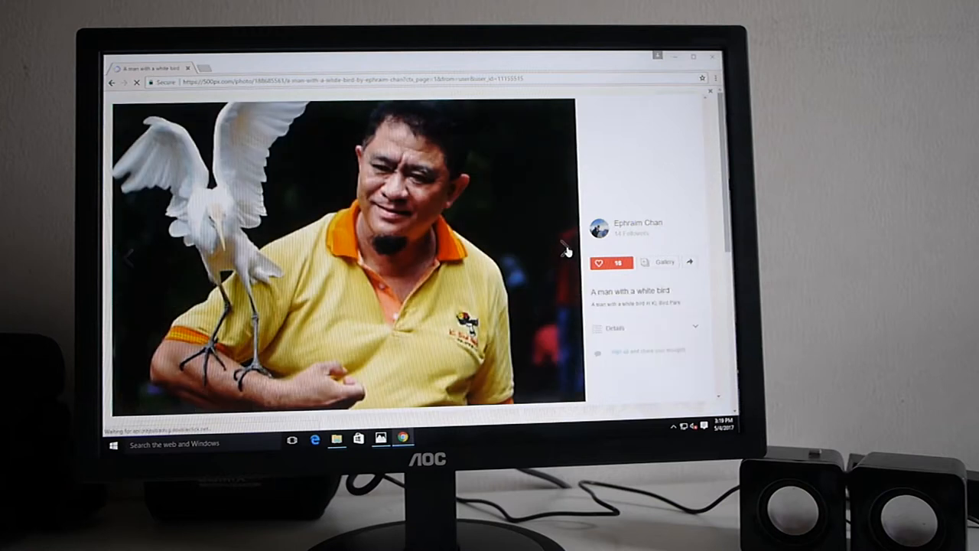
left_click(564, 249)
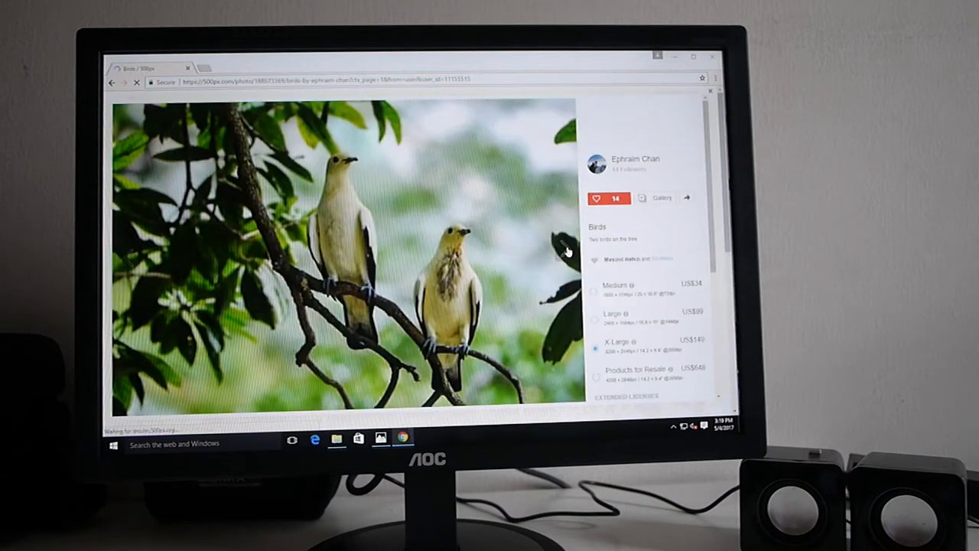
left_click(565, 256)
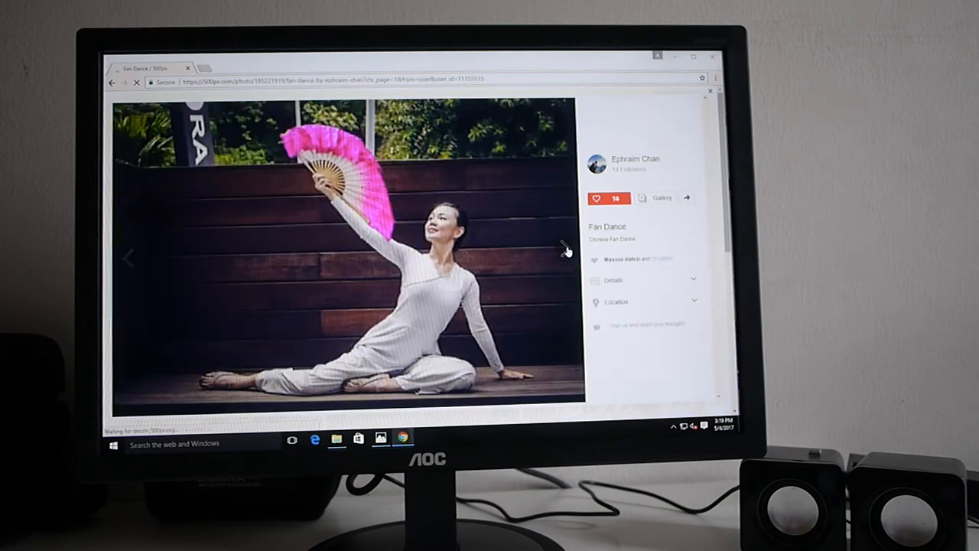
left_click(566, 257)
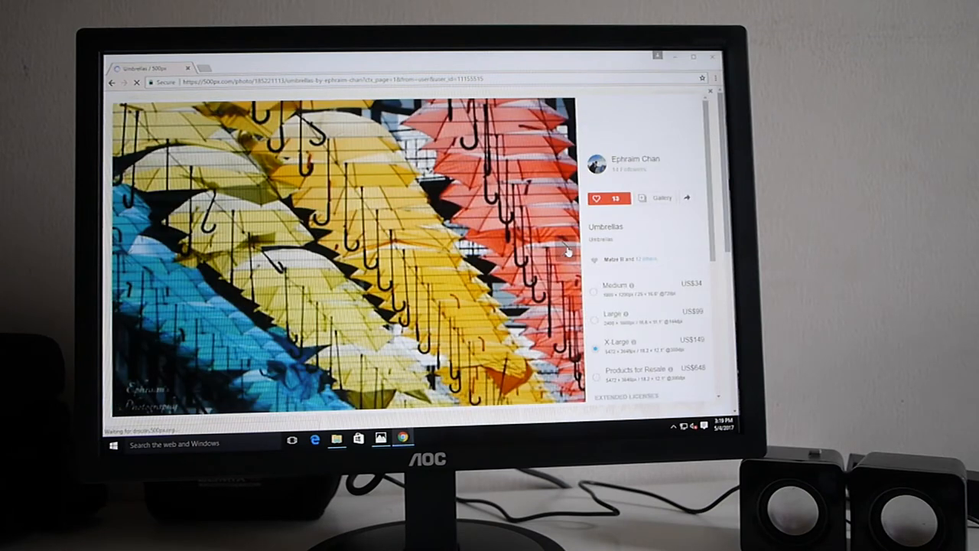